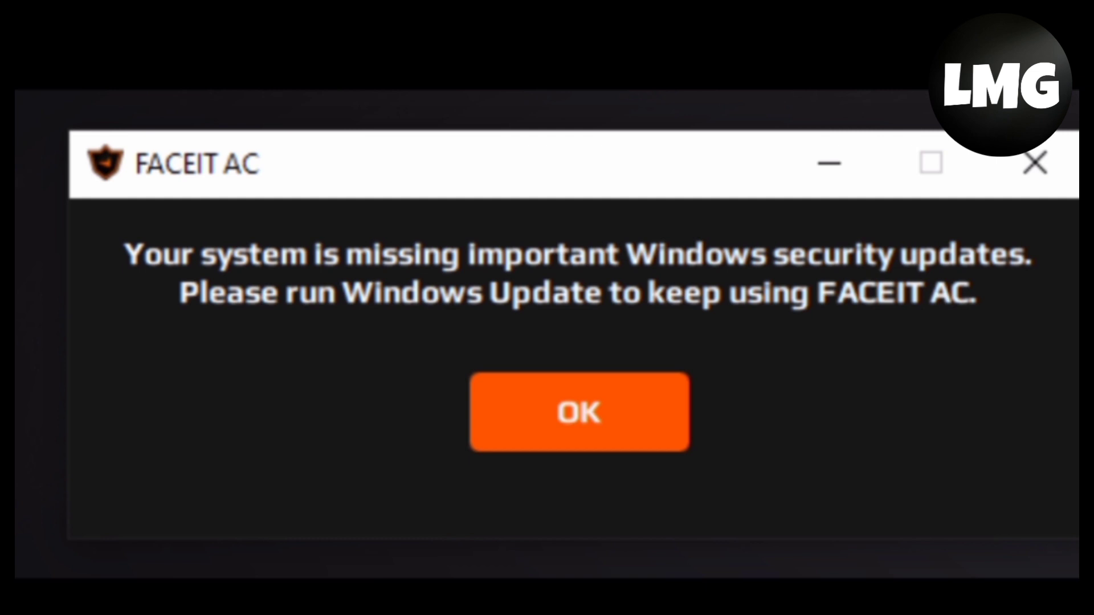
Dismiss the FACEIT AC missing-security-updates warning with OK, returning to the desktop.
left_click(578, 411)
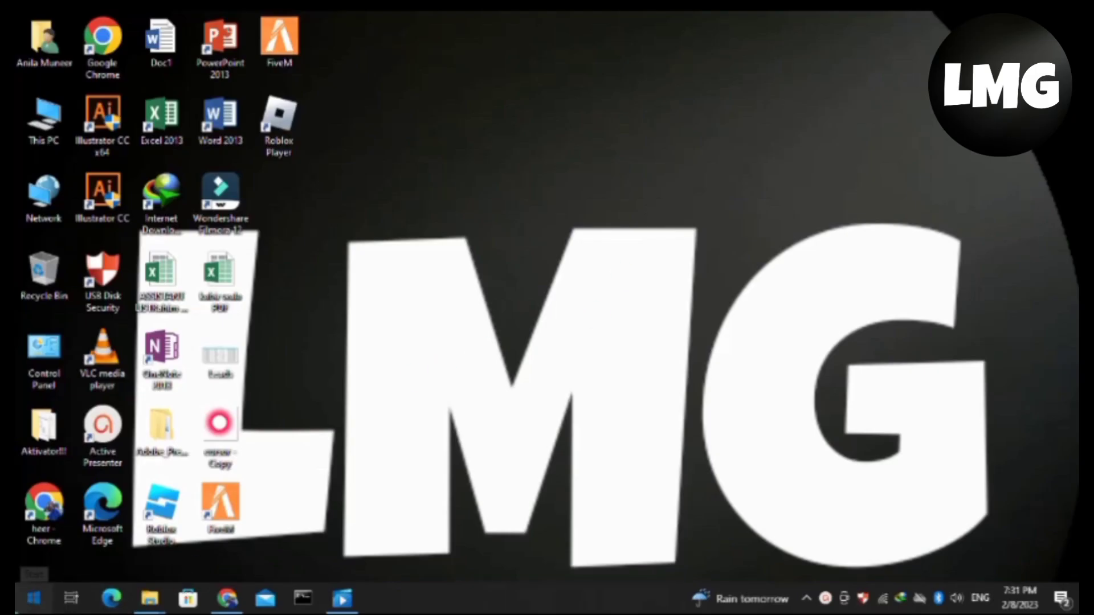
Go from the Start button into Settings > Update & Security to reach Windows Update.
left_click(33, 599)
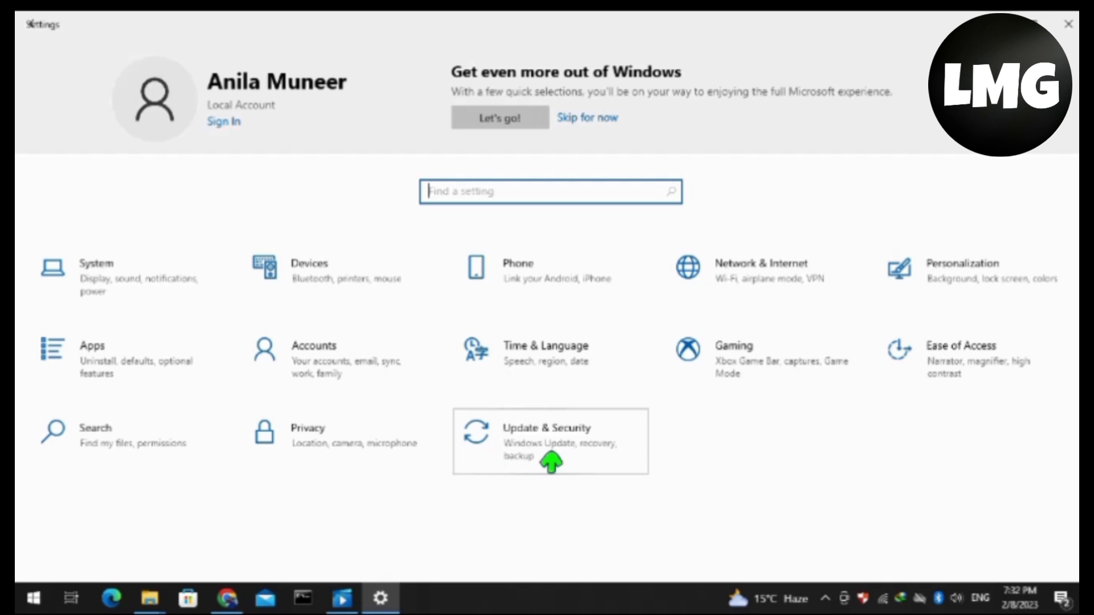
left_click(546, 441)
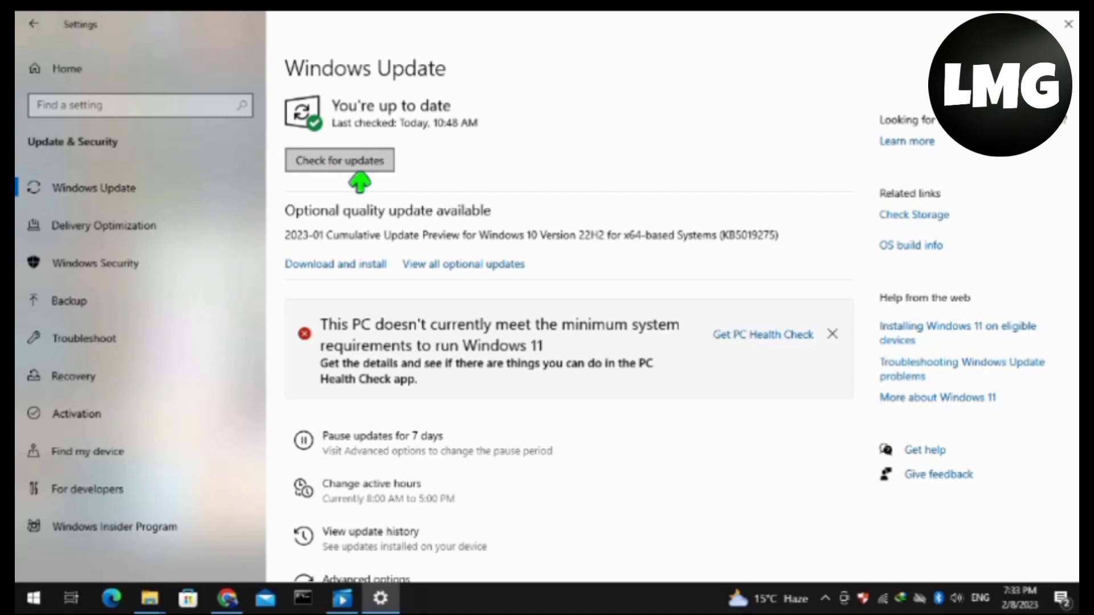
Run Check for updates, starting the Defender intelligence install and .NET cumulative download.
left_click(340, 159)
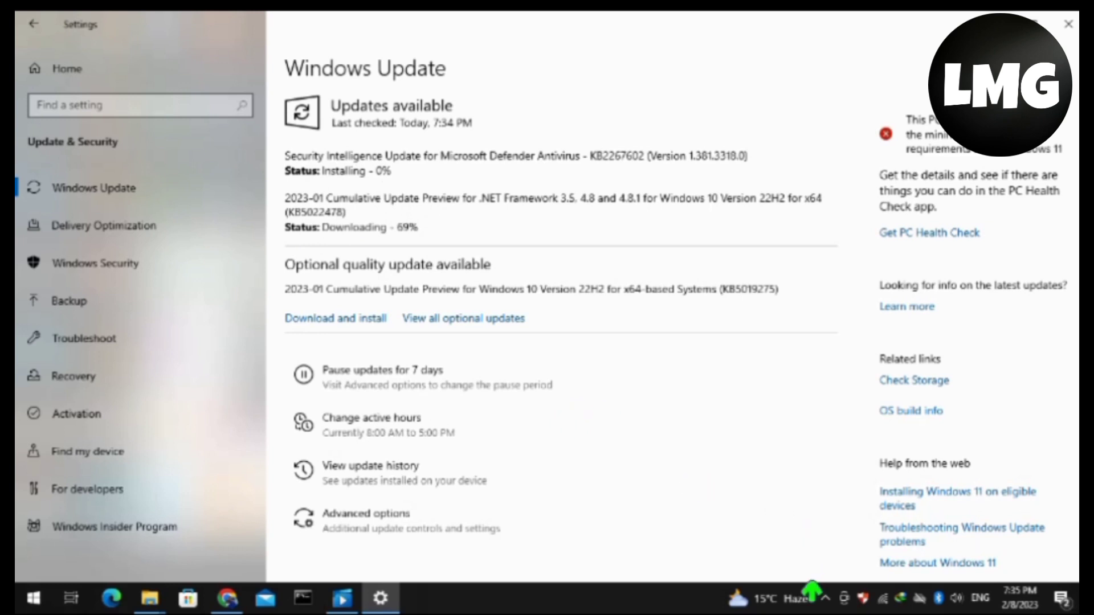
Bring up the Start menu's Power options listing Sleep, Shut down and Restart.
left_click(31, 598)
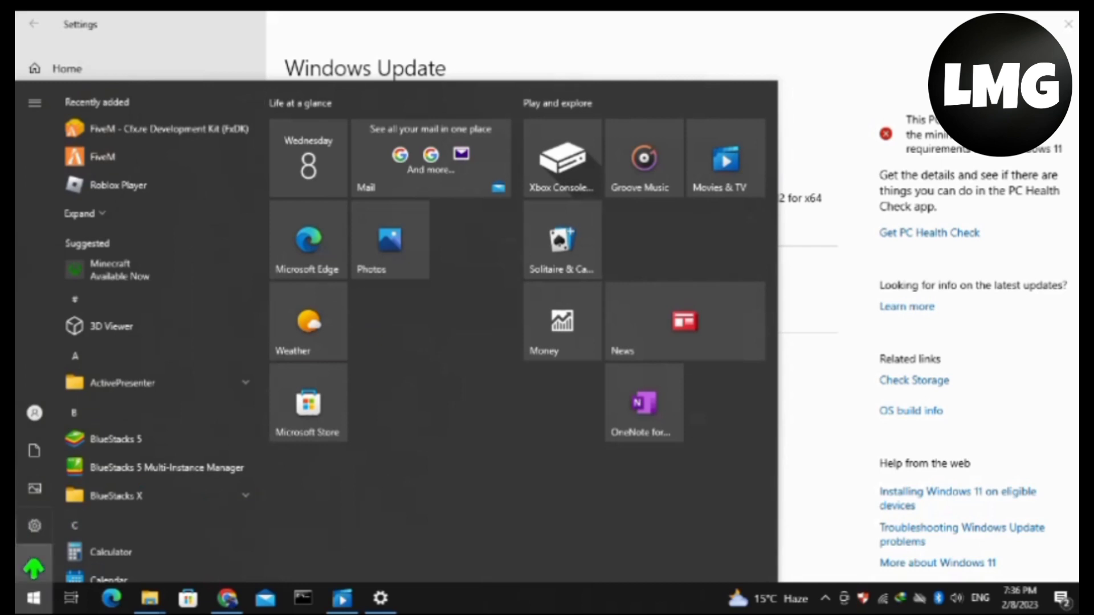
left_click(33, 564)
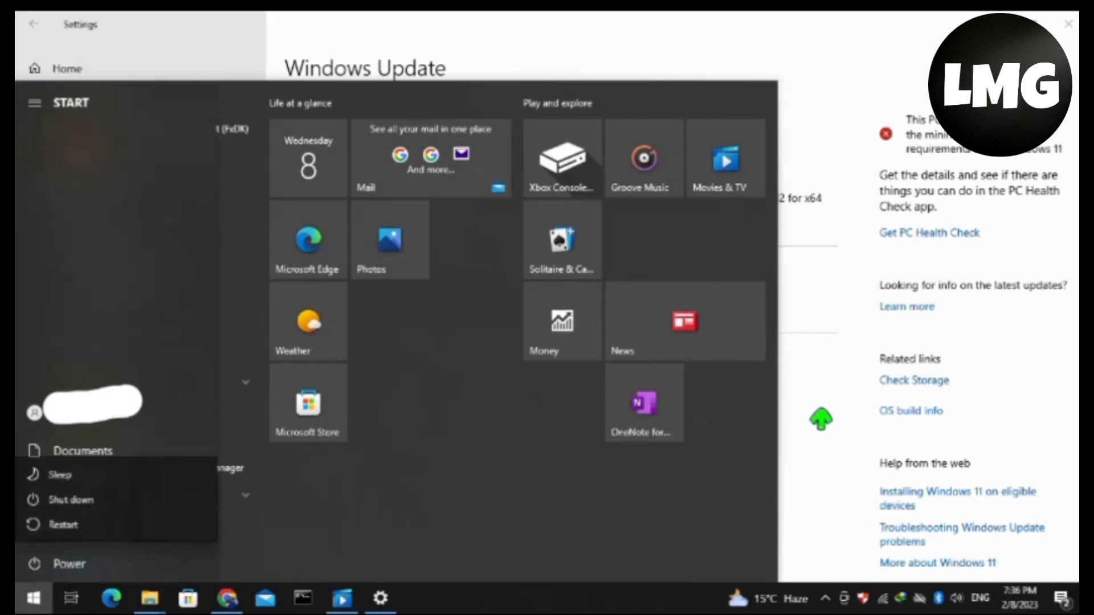